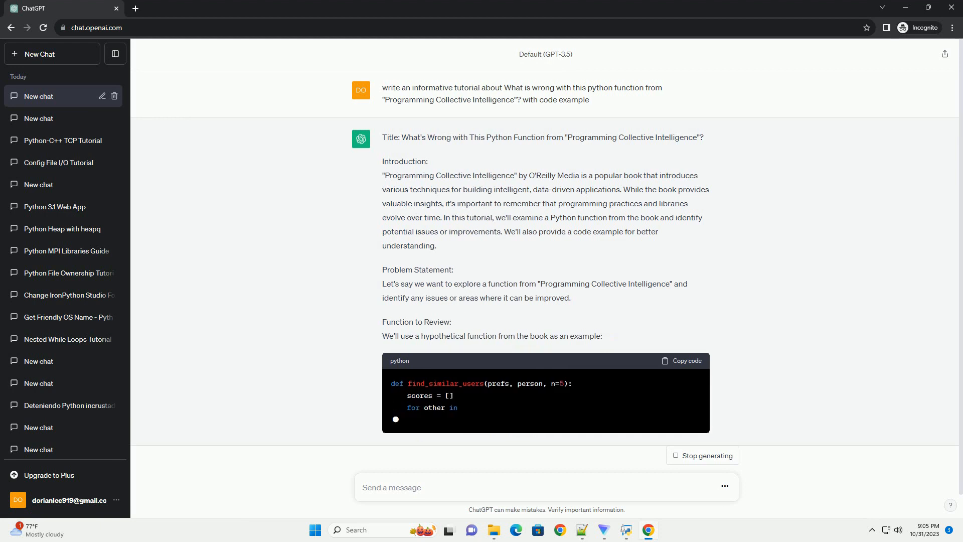
{"action": "scroll", "scroll_direction": "down", "scroll_amount": 3}
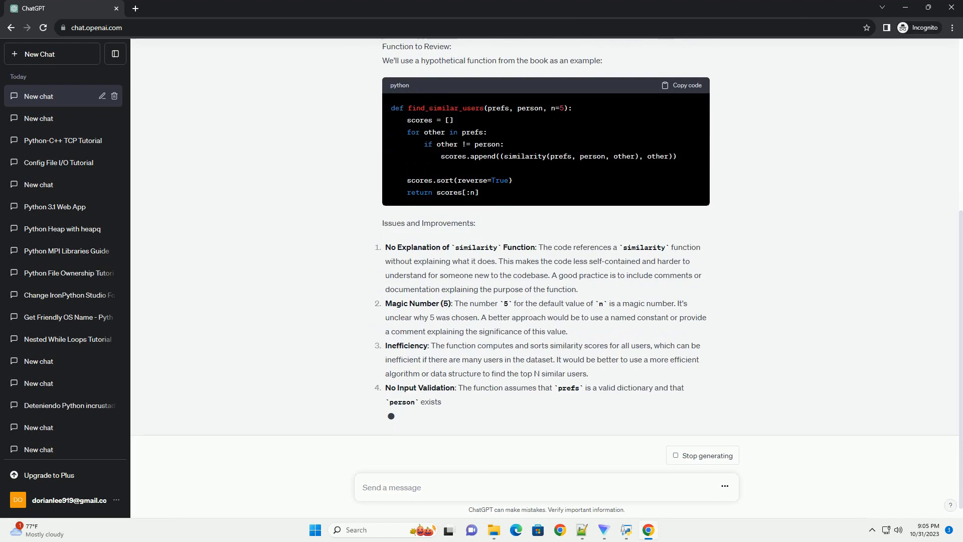
{"action": "scroll", "scroll_direction": "down", "scroll_amount": 3}
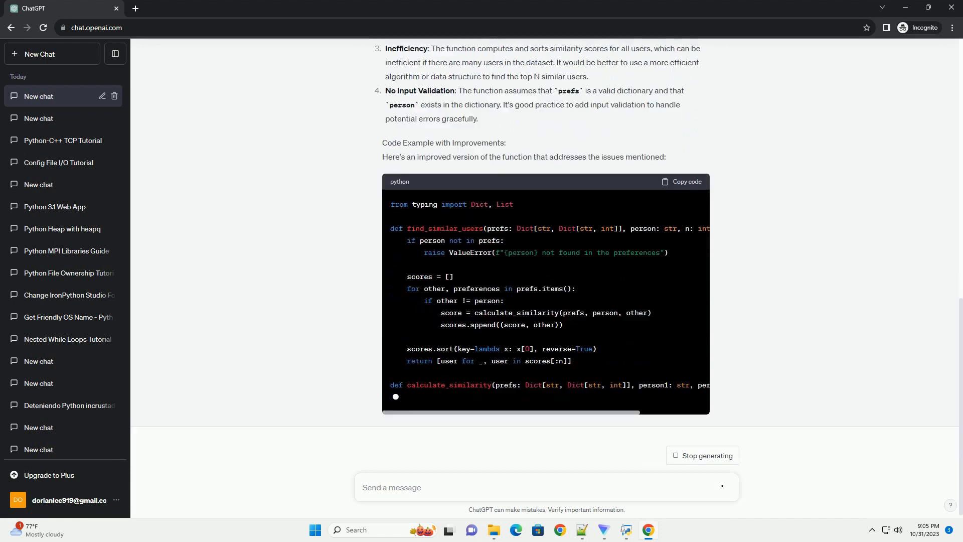
{"action": "scroll", "scroll_direction": "down", "scroll_amount": 3}
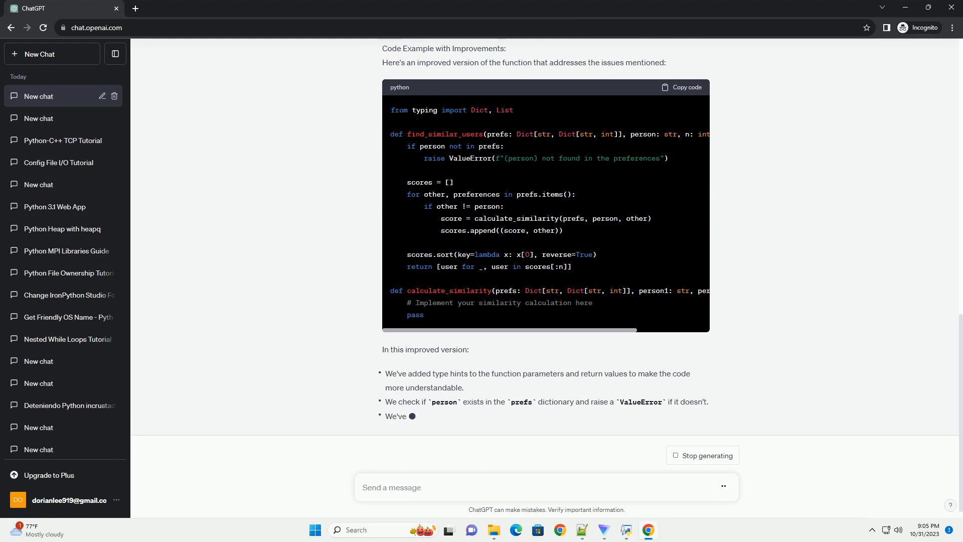
{"action": "scroll", "scroll_direction": "down", "scroll_amount": 3}
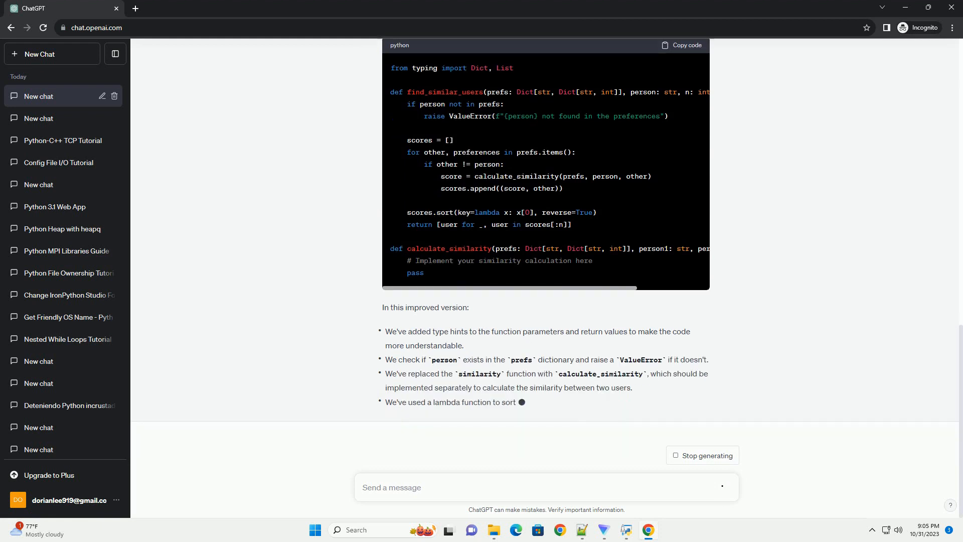